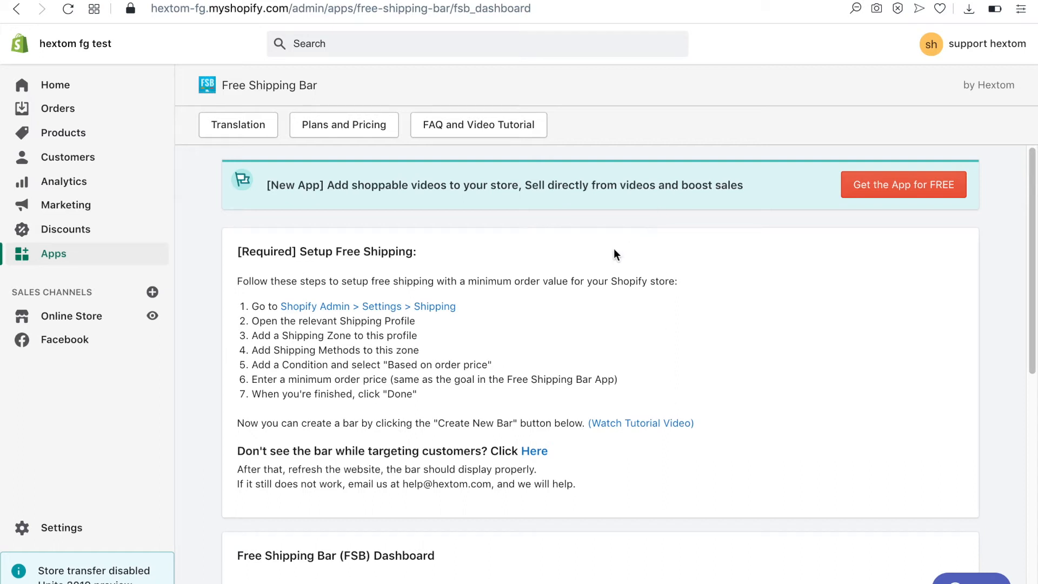
{"action": "mouse_move", "coordinate": [268, 265]}
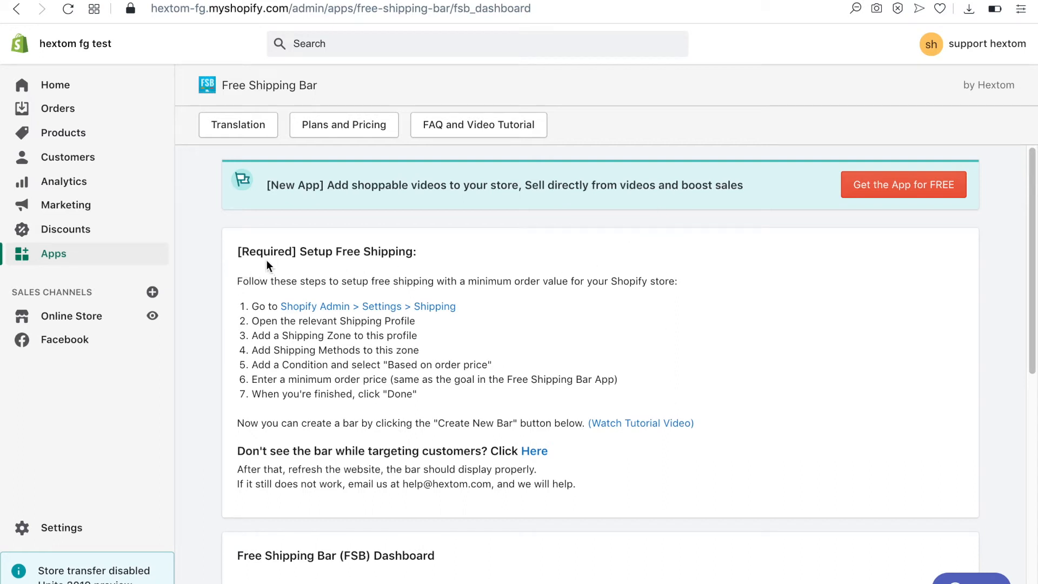
{"action": "mouse_move", "coordinate": [399, 273]}
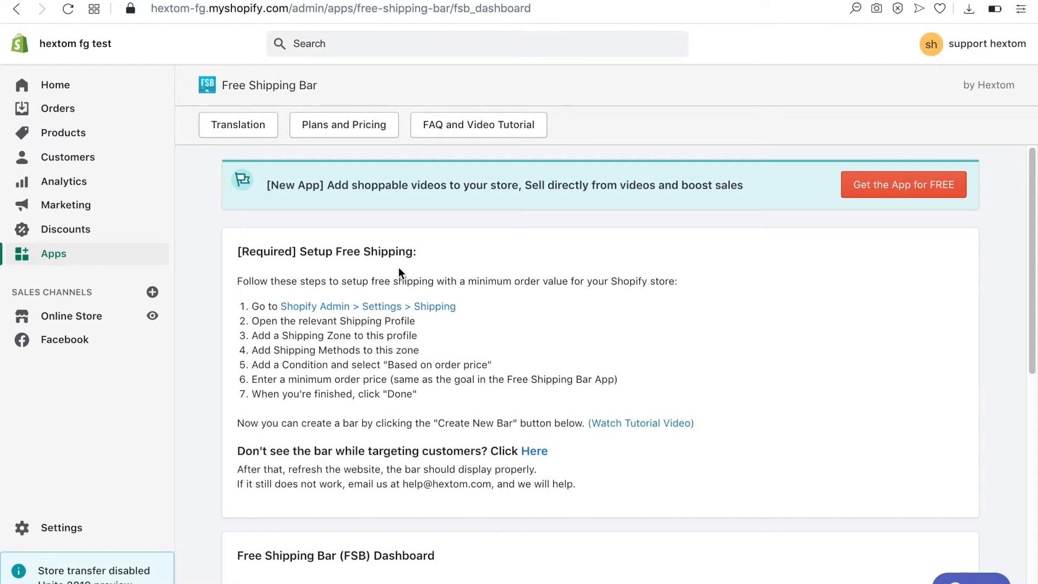
{"action": "mouse_move", "coordinate": [388, 274]}
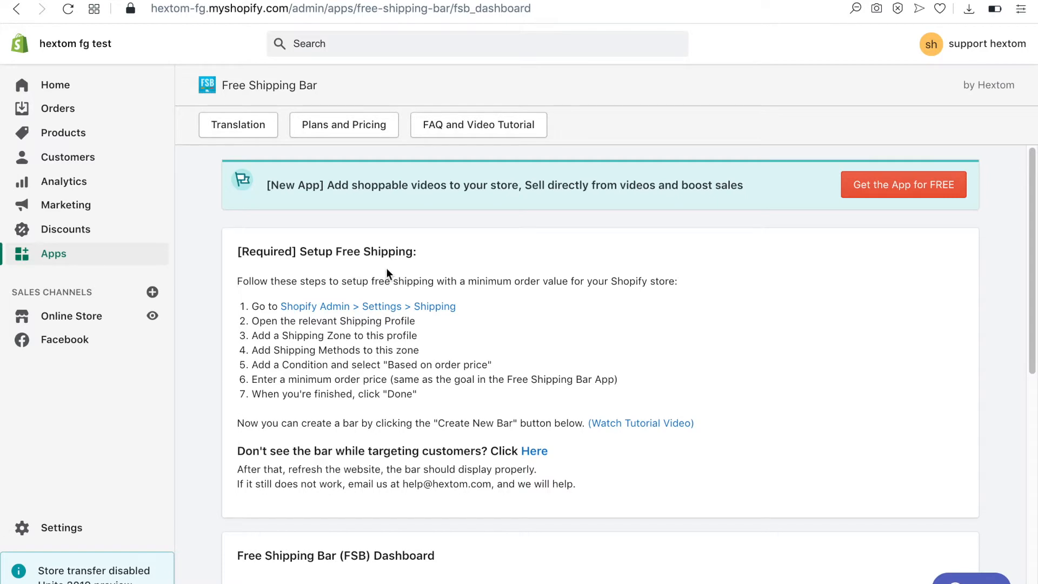
Create a new bar from the Bold and Clear template and review its default $100 messages
{"action": "scroll", "scroll_direction": "down", "scroll_amount": 3}
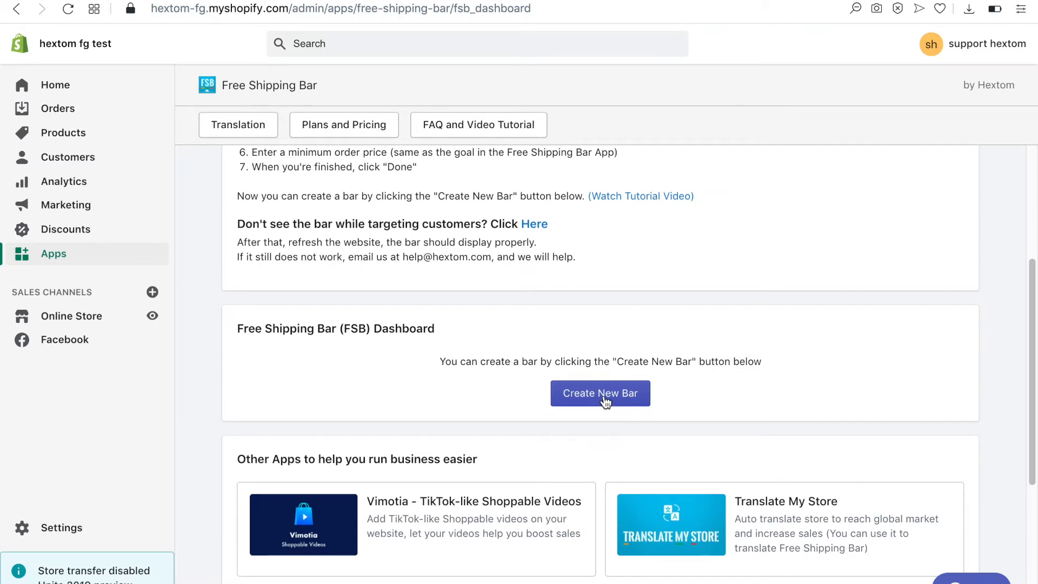
{"action": "left_click", "coordinate": [599, 392]}
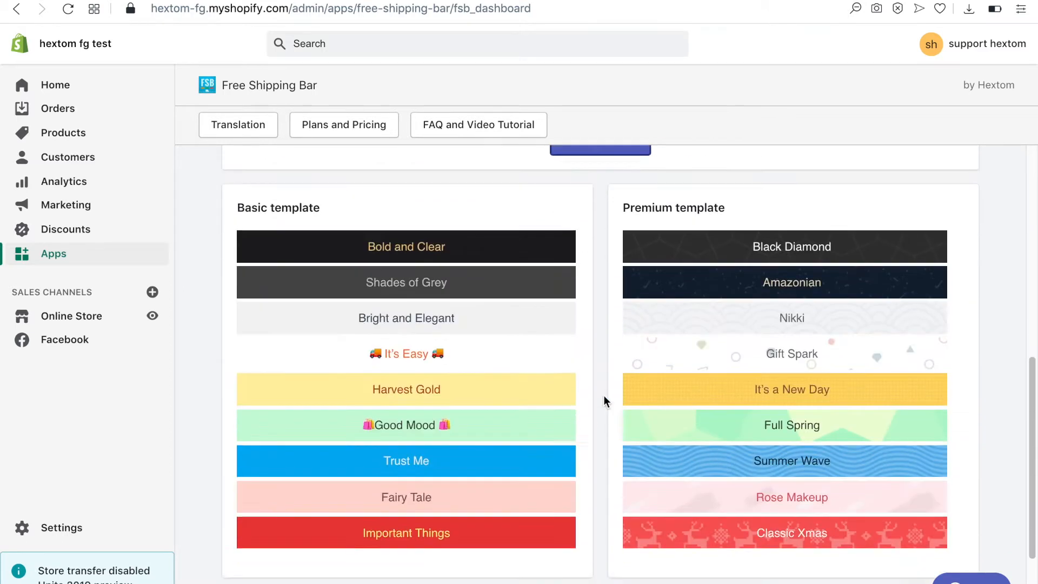
{"action": "scroll", "scroll_direction": "up", "scroll_amount": 3}
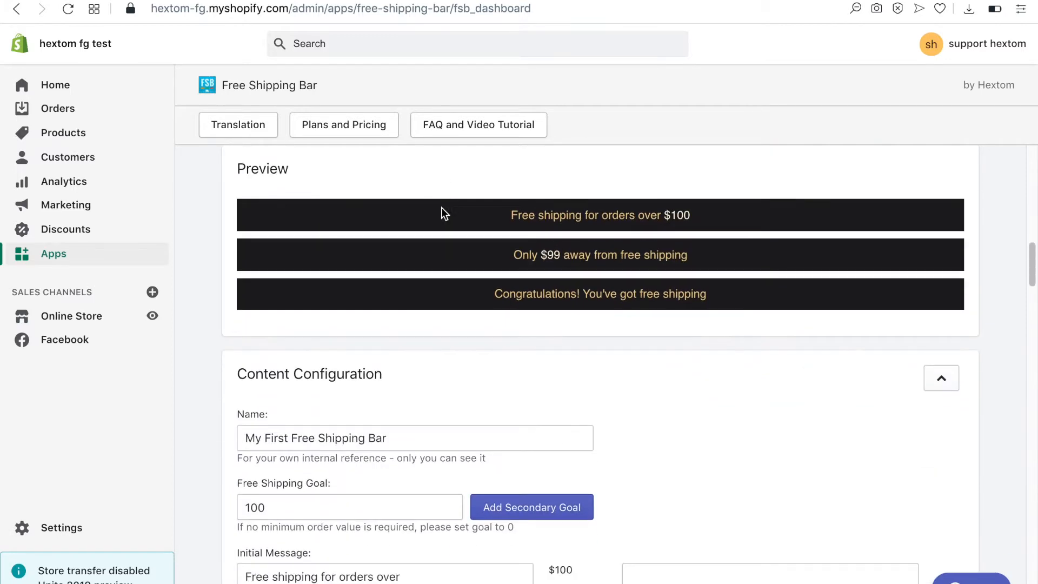
{"action": "scroll", "scroll_direction": "up", "scroll_amount": 3}
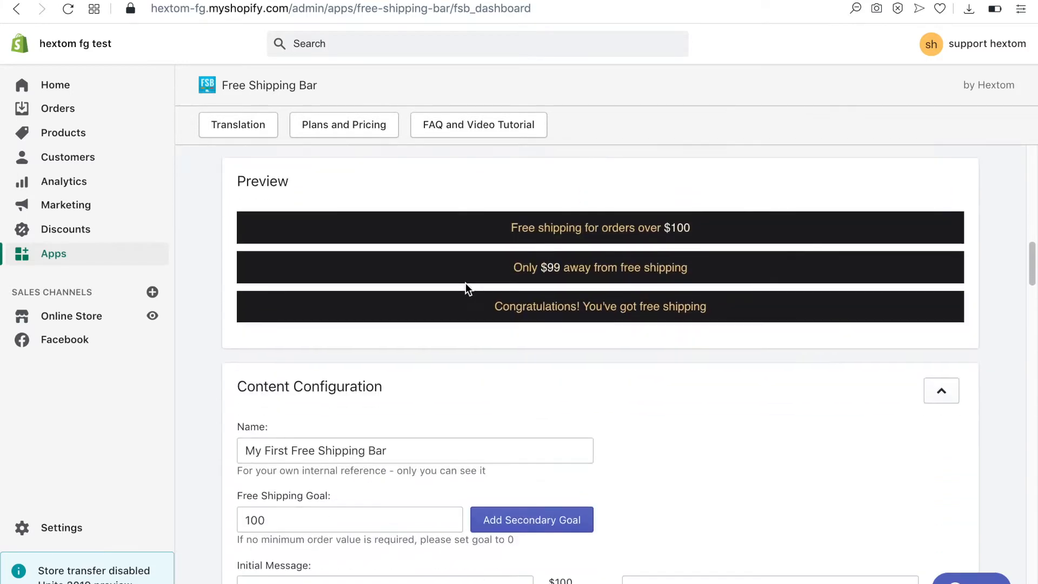
{"action": "scroll", "scroll_direction": "down", "scroll_amount": 3}
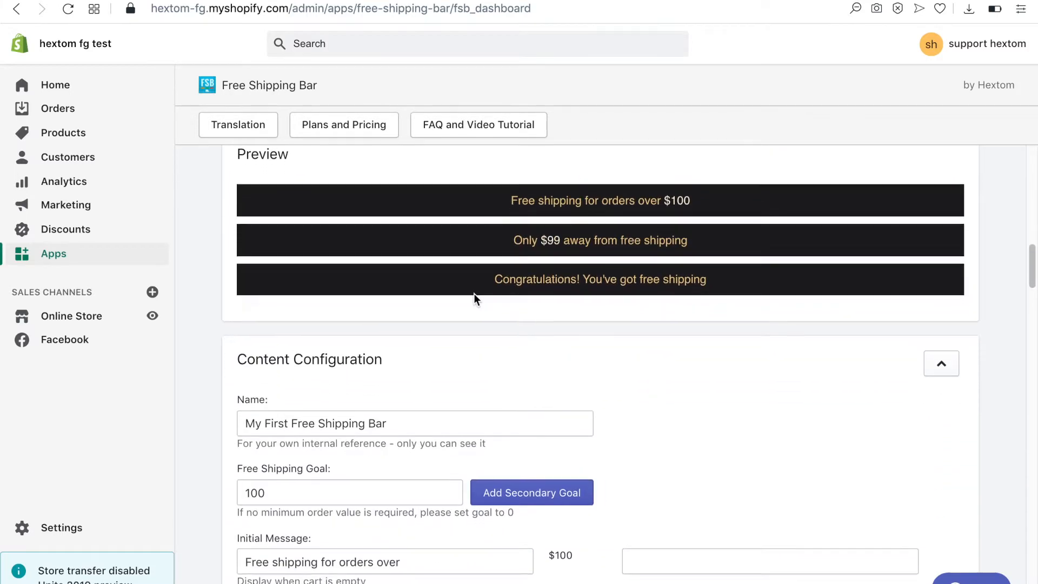
Set the goal to 50 and the initial message to 'Receive free shipping for orders over $50 for a limited time!'
{"action": "scroll", "scroll_direction": "down", "scroll_amount": 3}
{"action": "type", "text": "50"}
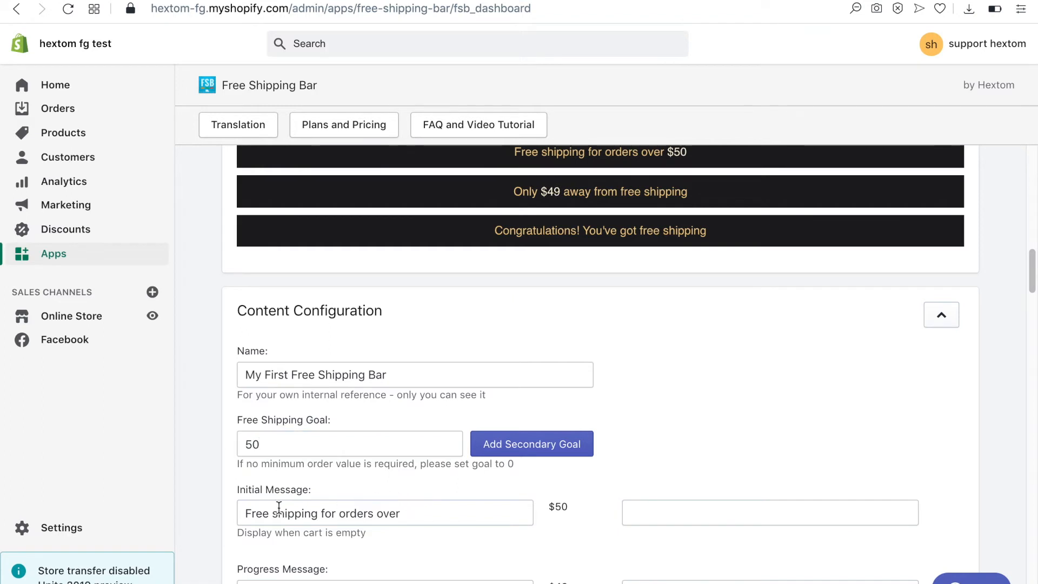
{"action": "type", "text": "Receive"}
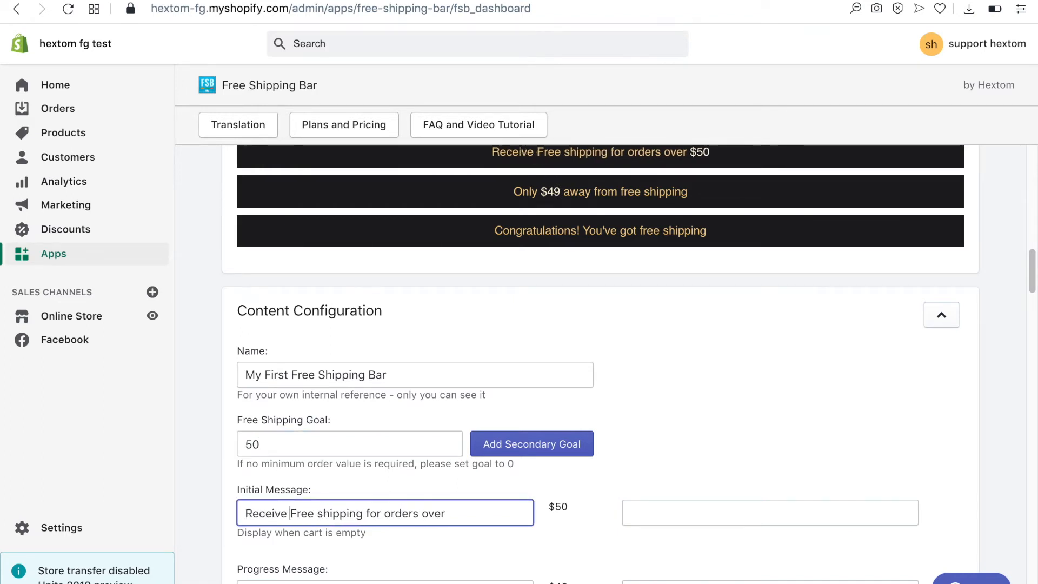
{"action": "type", "text": "for a limited time!"}
{"action": "left_click", "coordinate": [385, 581]}
{"action": "type", "text": "You"}
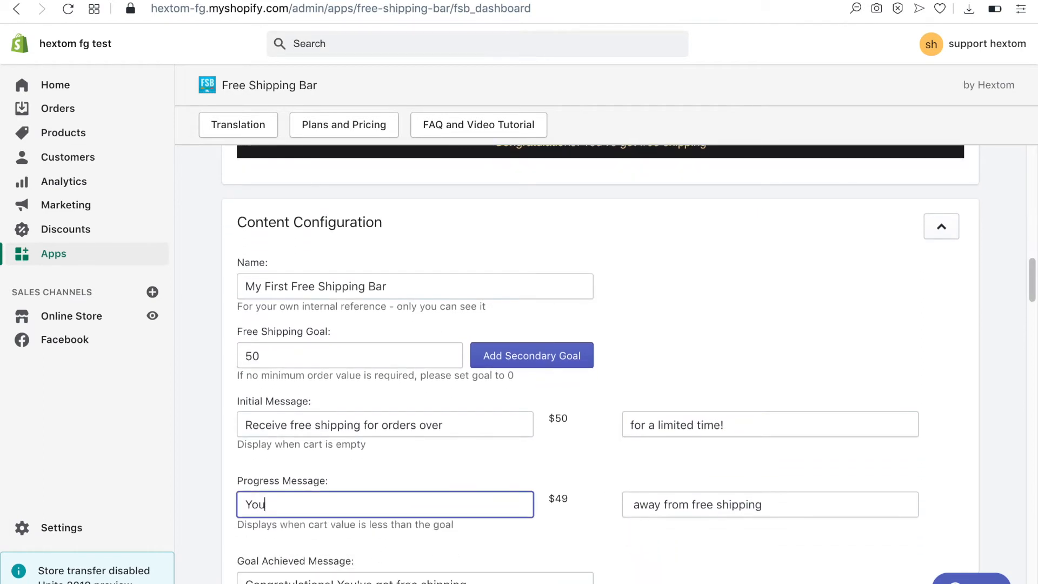
{"action": "scroll", "scroll_direction": "down", "scroll_amount": 3}
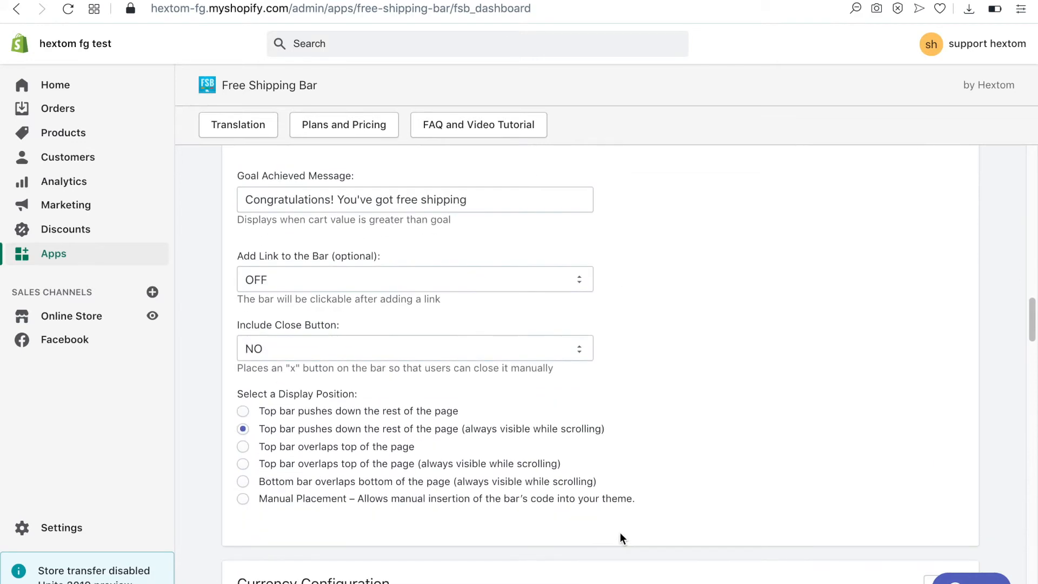
{"action": "mouse_move", "coordinate": [345, 495]}
{"action": "type", "text": "#e71717"}
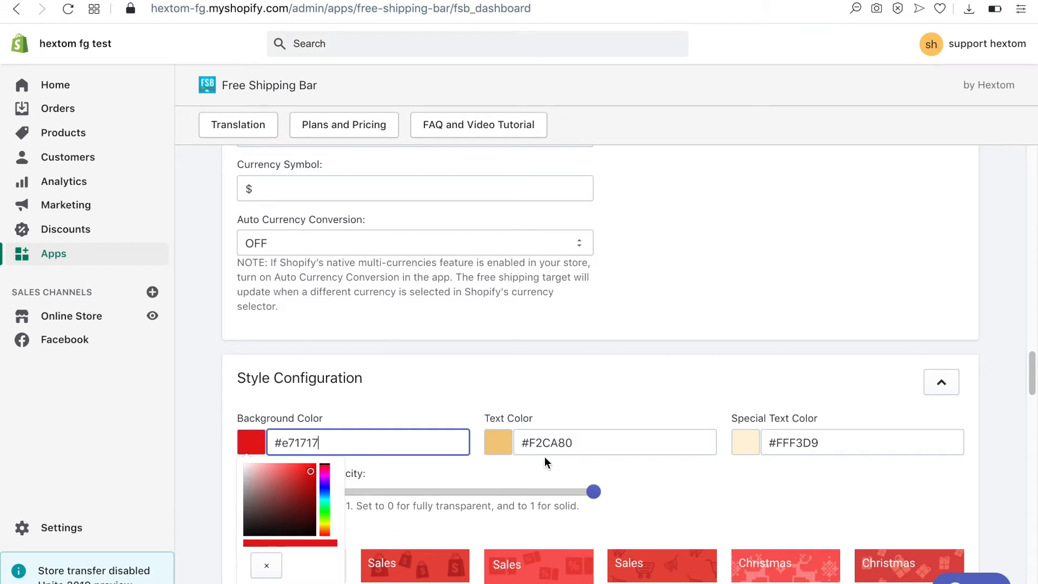
Set the text and special text colours, choose the Mystery Quest font and 6 px padding
{"action": "left_click", "coordinate": [614, 442]}
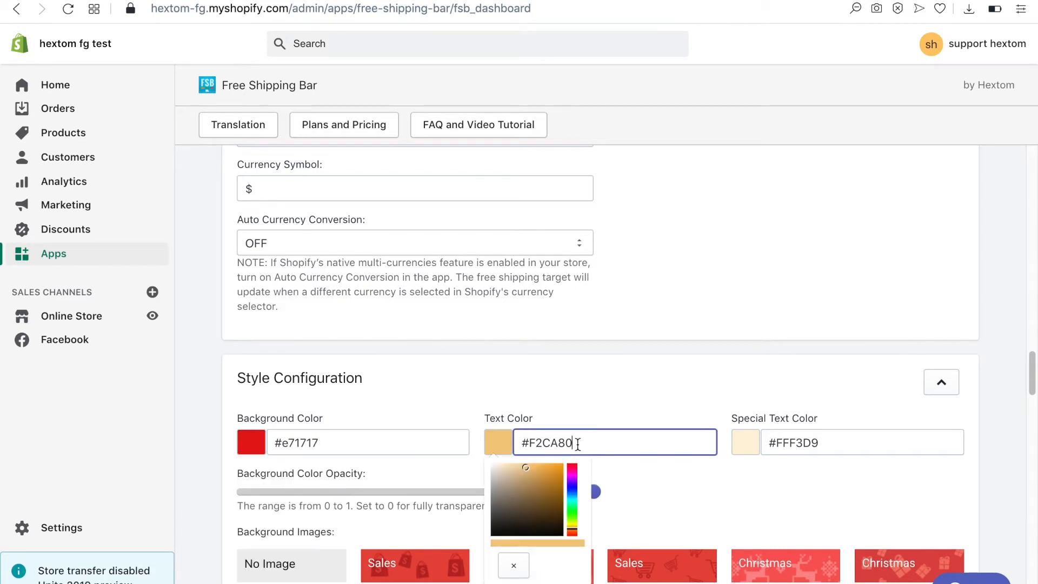
{"action": "left_click", "coordinate": [861, 443]}
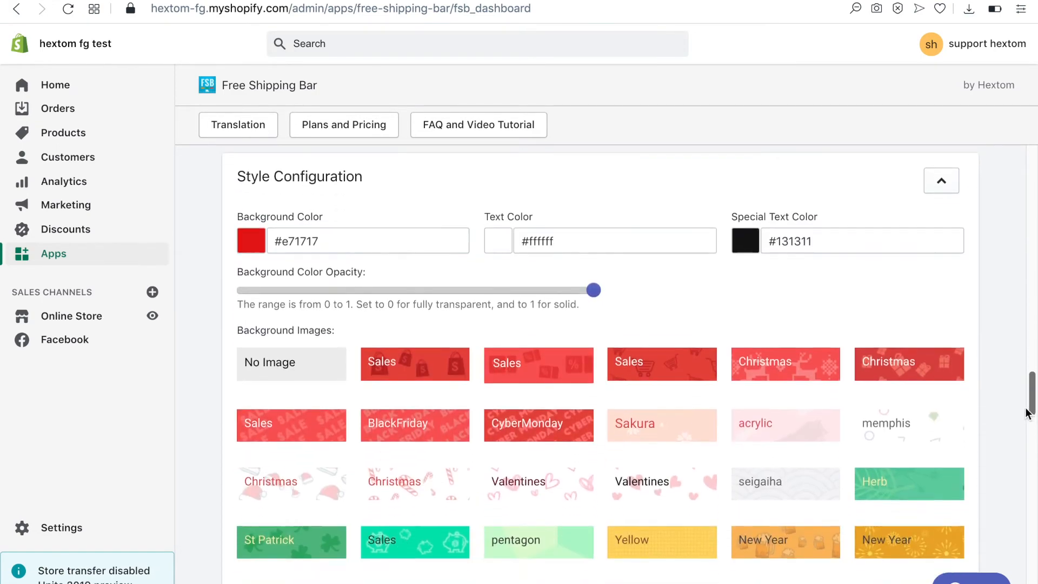
{"action": "scroll", "scroll_direction": "down", "scroll_amount": 3}
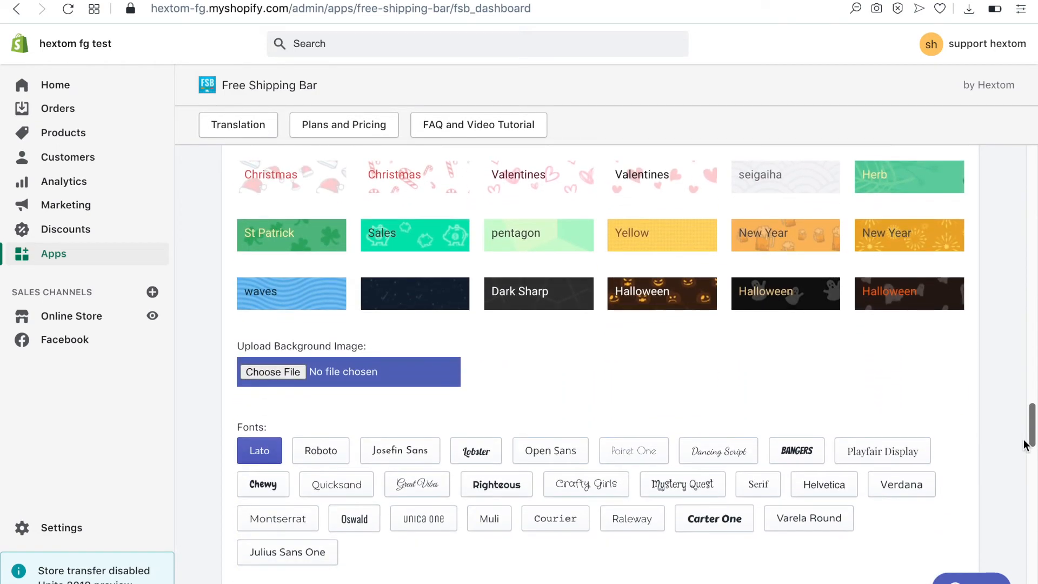
{"action": "scroll", "scroll_direction": "up", "scroll_amount": 3}
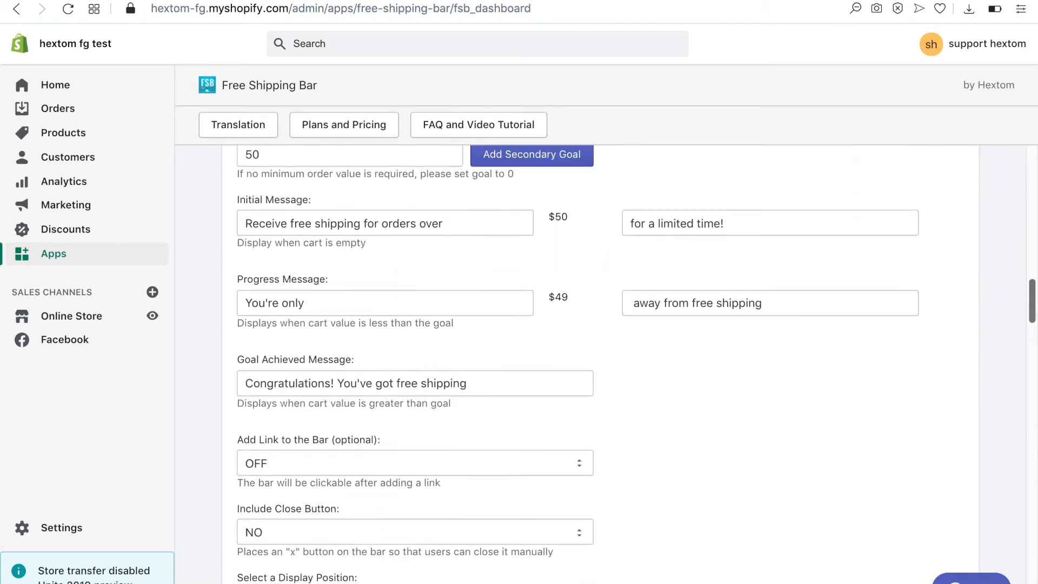
{"action": "scroll", "scroll_direction": "up", "scroll_amount": 3}
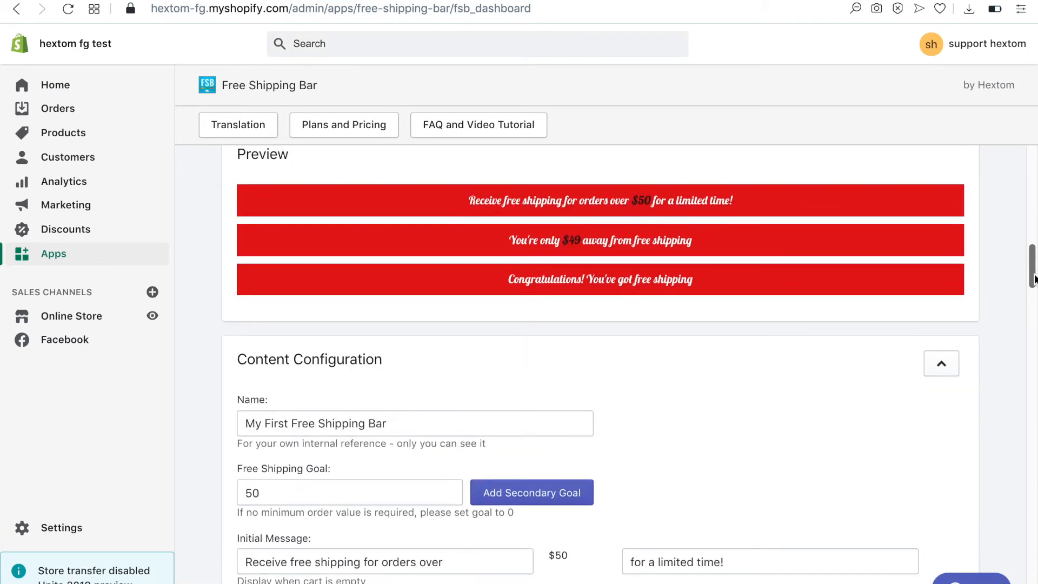
{"action": "scroll", "scroll_direction": "down", "scroll_amount": 3}
{"action": "type", "text": "6"}
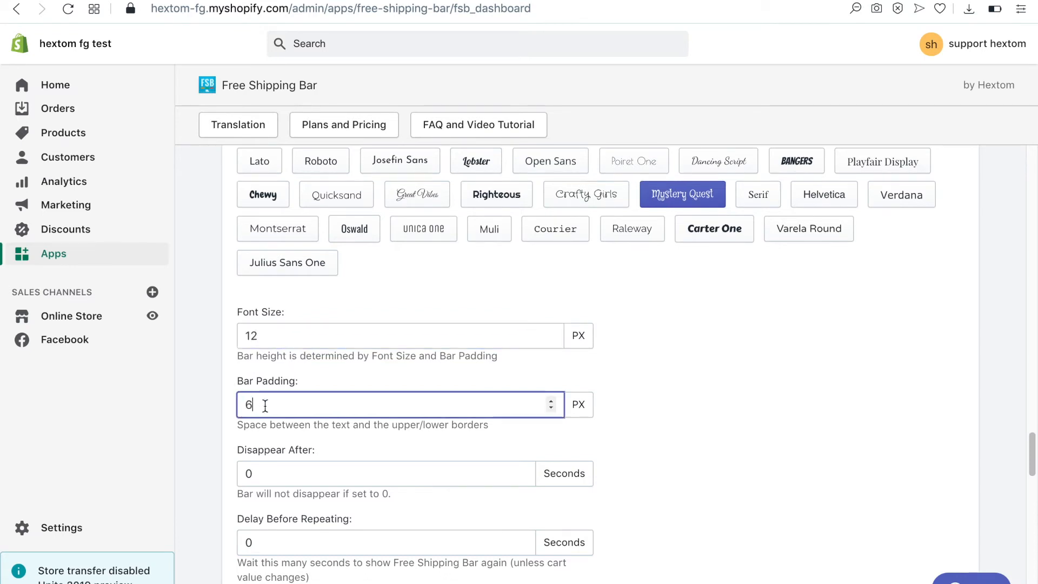
Set Geo Location Target to Canada only and save the bar
{"action": "scroll", "scroll_direction": "down", "scroll_amount": 3}
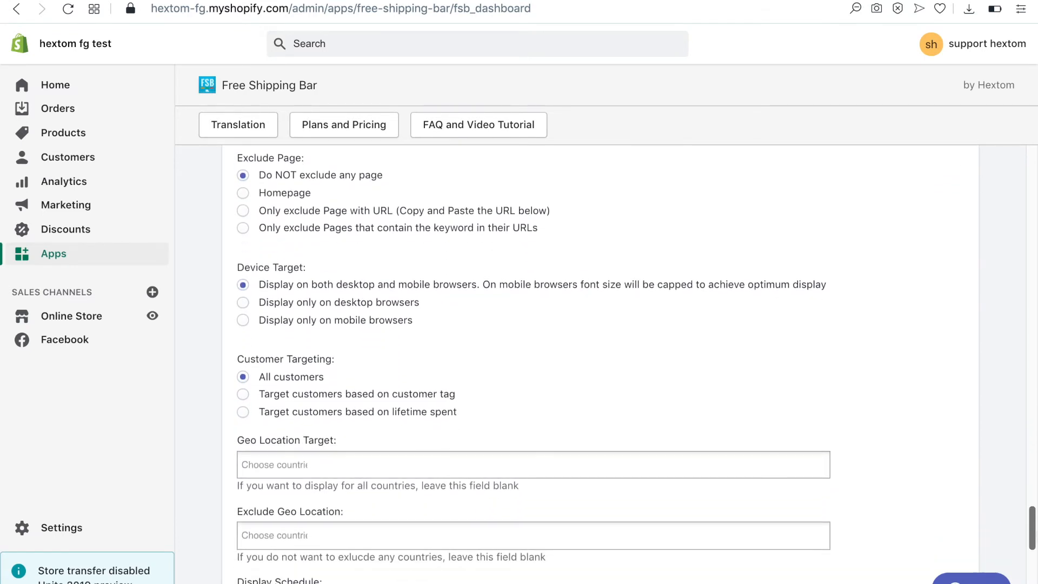
{"action": "scroll", "scroll_direction": "down", "scroll_amount": 3}
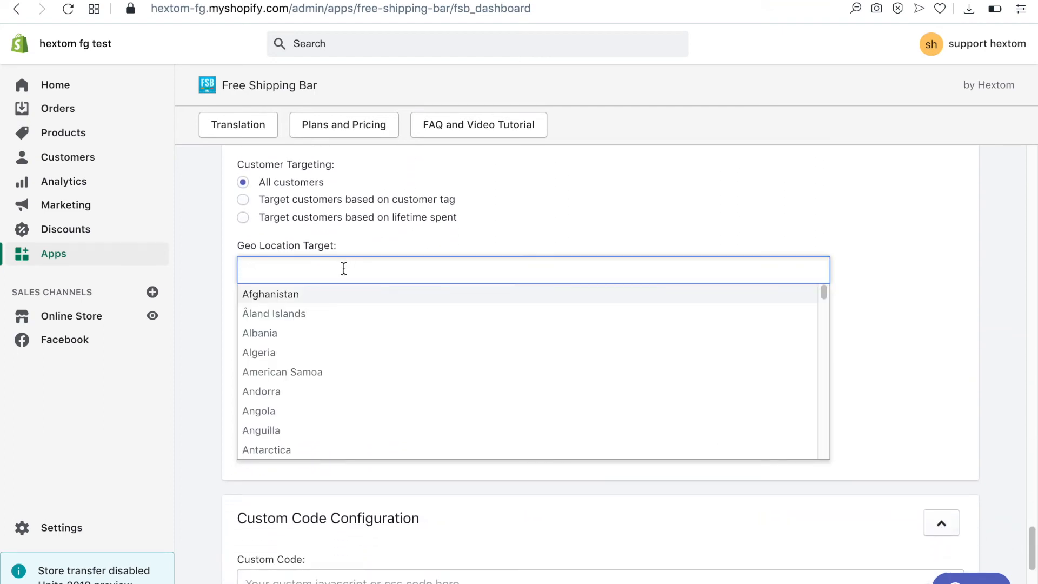
{"action": "type", "text": "canada"}
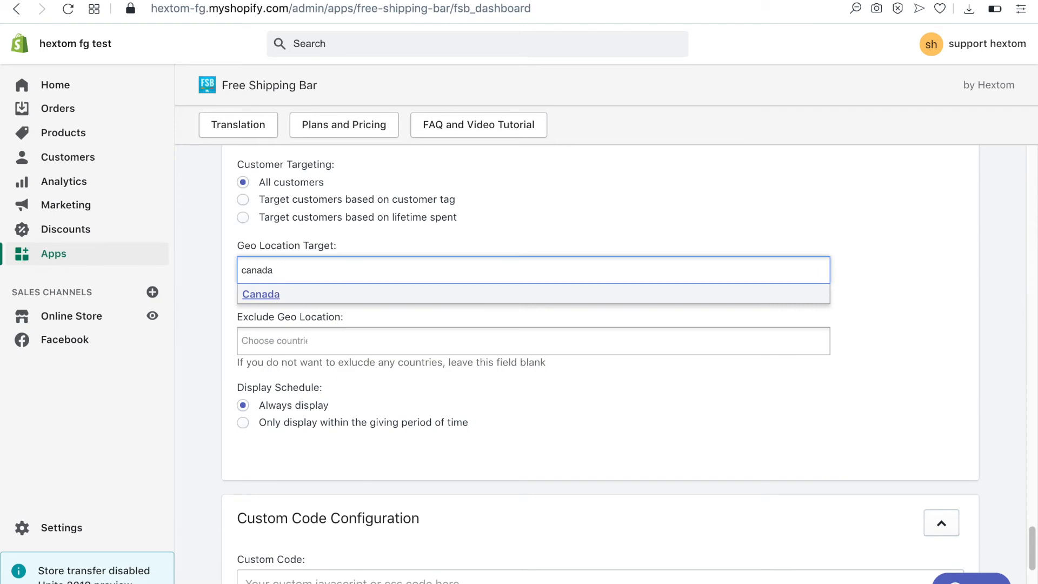
{"action": "left_click", "coordinate": [260, 294]}
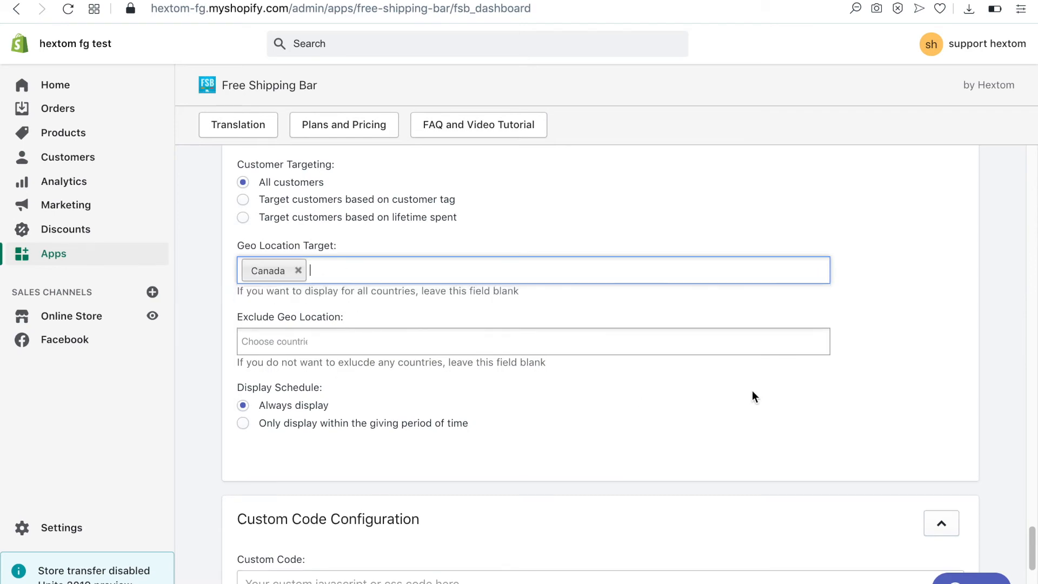
{"action": "mouse_move", "coordinate": [726, 422]}
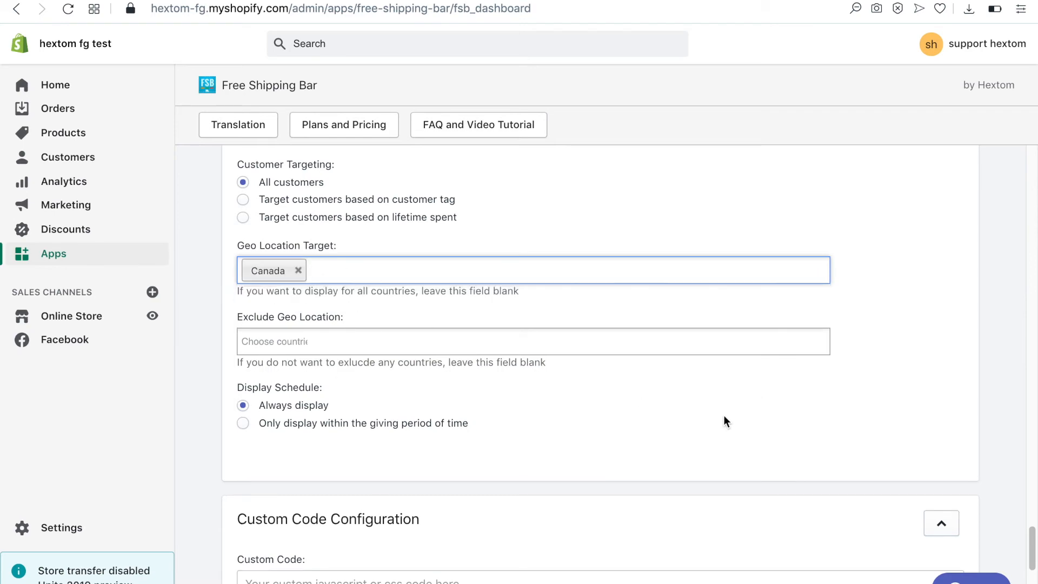
{"action": "scroll", "scroll_direction": "down", "scroll_amount": 3}
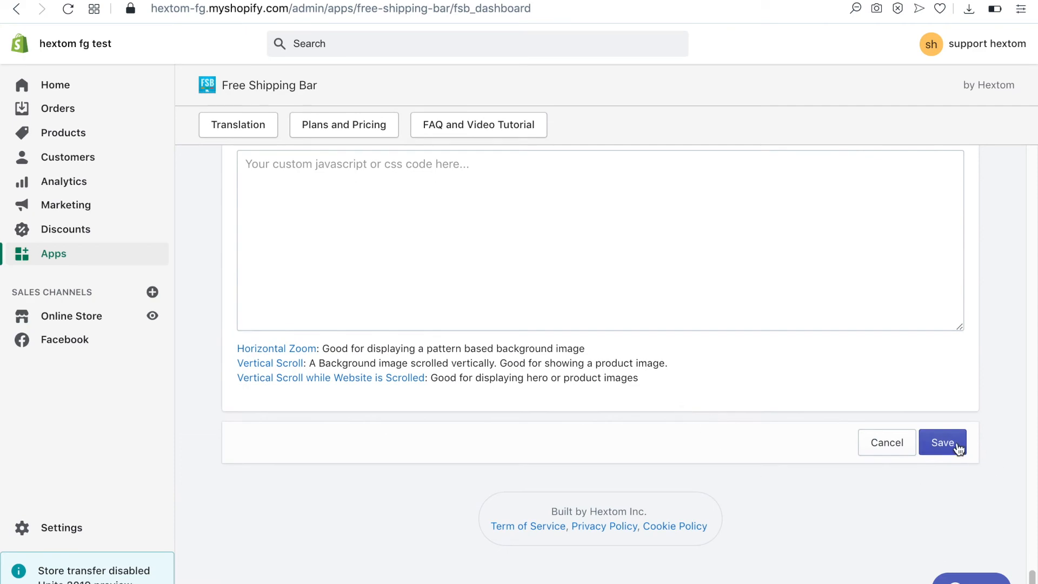
{"action": "left_click", "coordinate": [941, 442]}
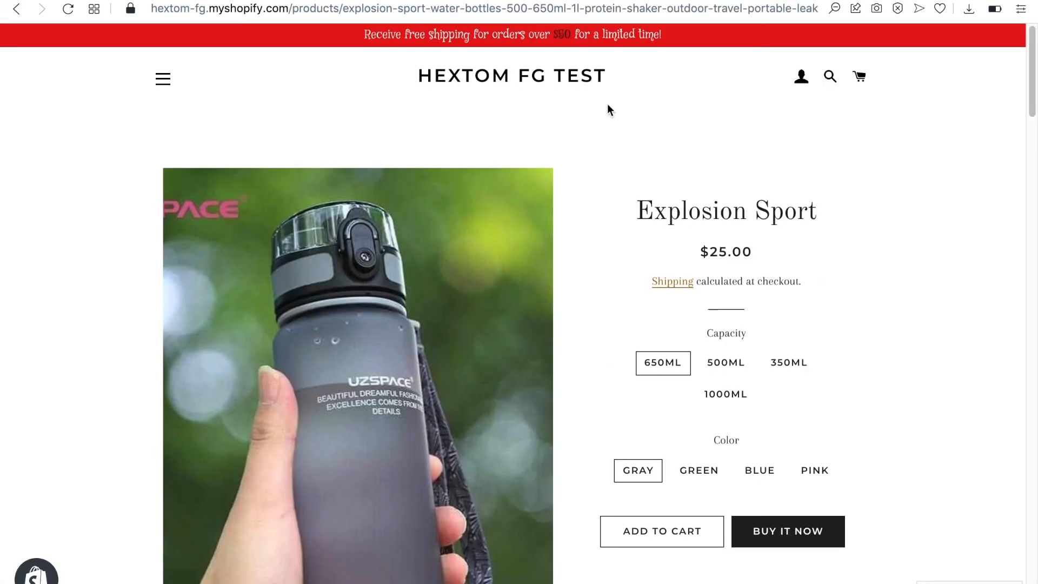
{"action": "scroll", "scroll_direction": "down", "scroll_amount": 3}
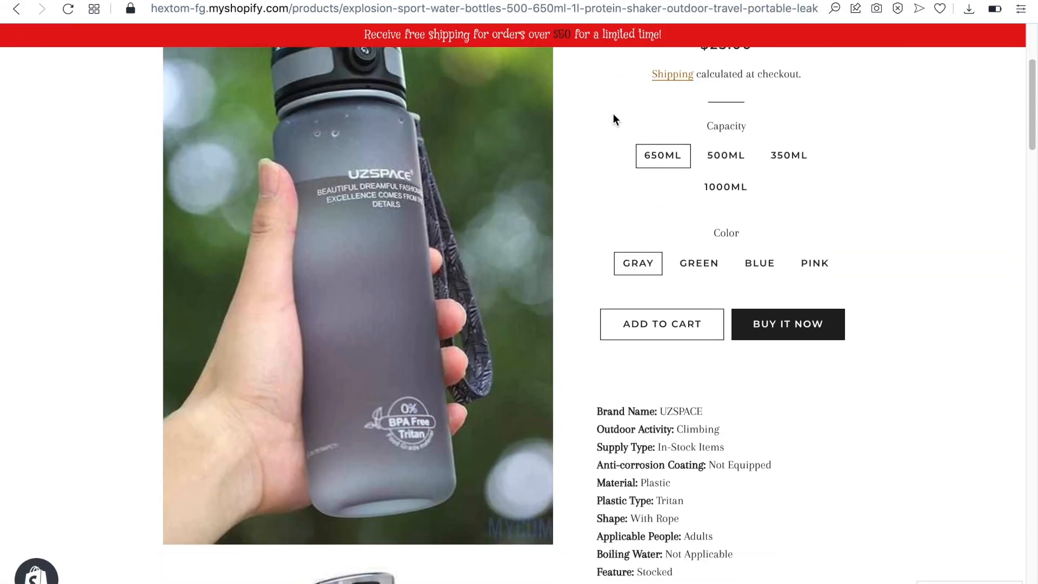
{"action": "scroll", "scroll_direction": "down", "scroll_amount": 3}
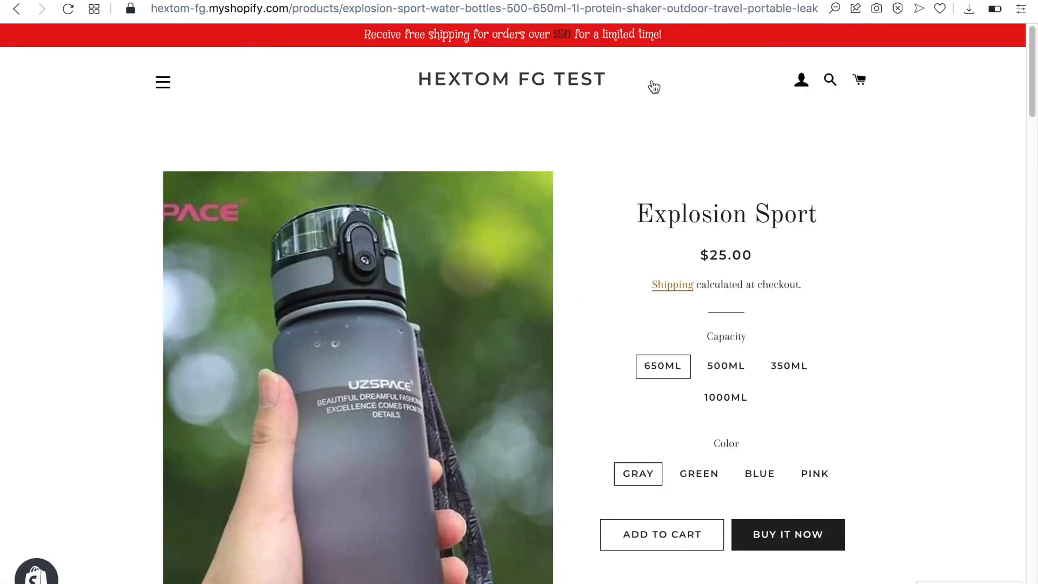
{"action": "scroll", "scroll_direction": "down", "scroll_amount": 3}
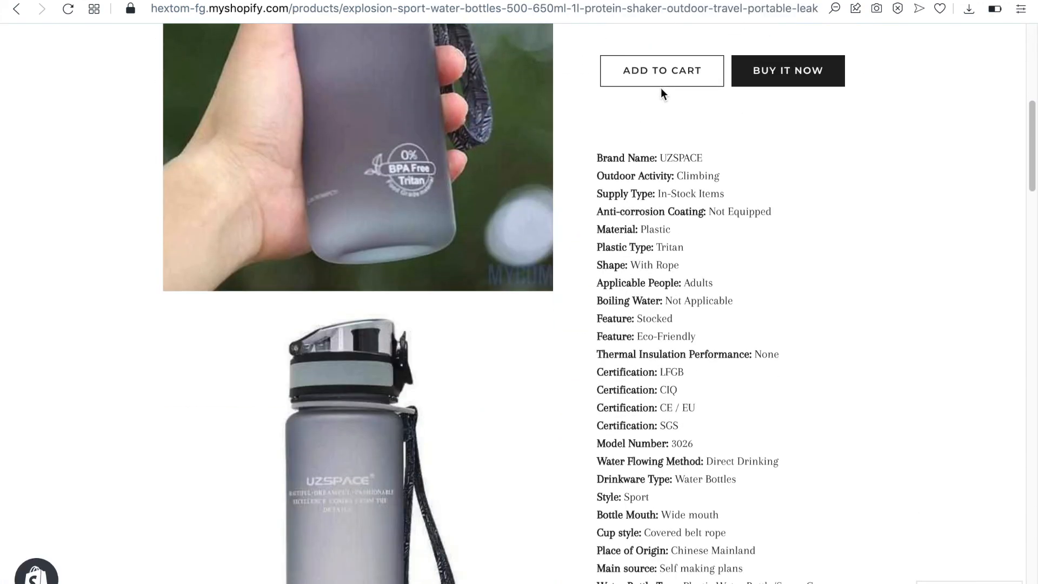
{"action": "scroll", "scroll_direction": "up", "scroll_amount": 3}
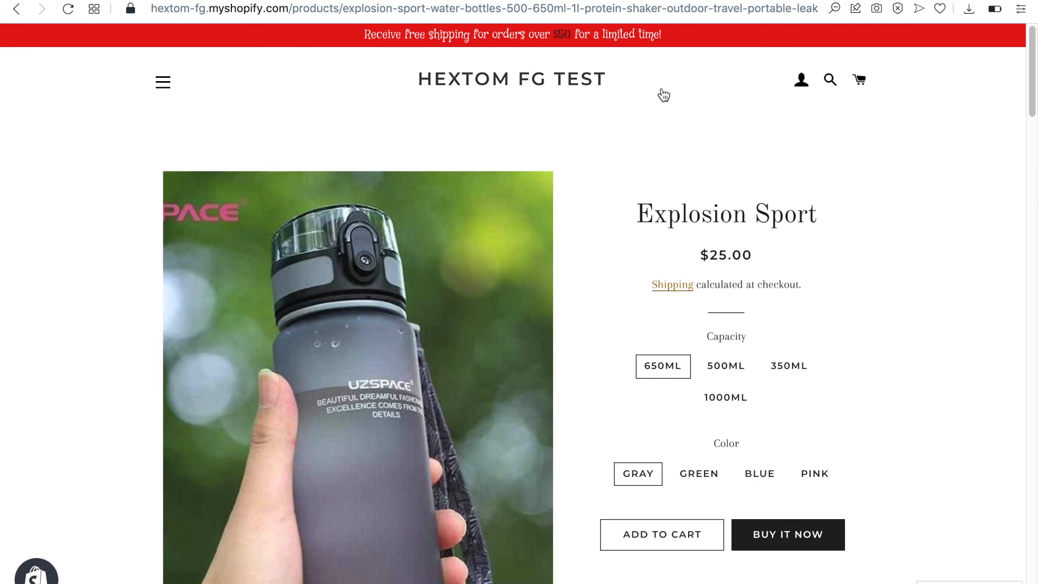
{"action": "scroll", "scroll_direction": "down", "scroll_amount": 3}
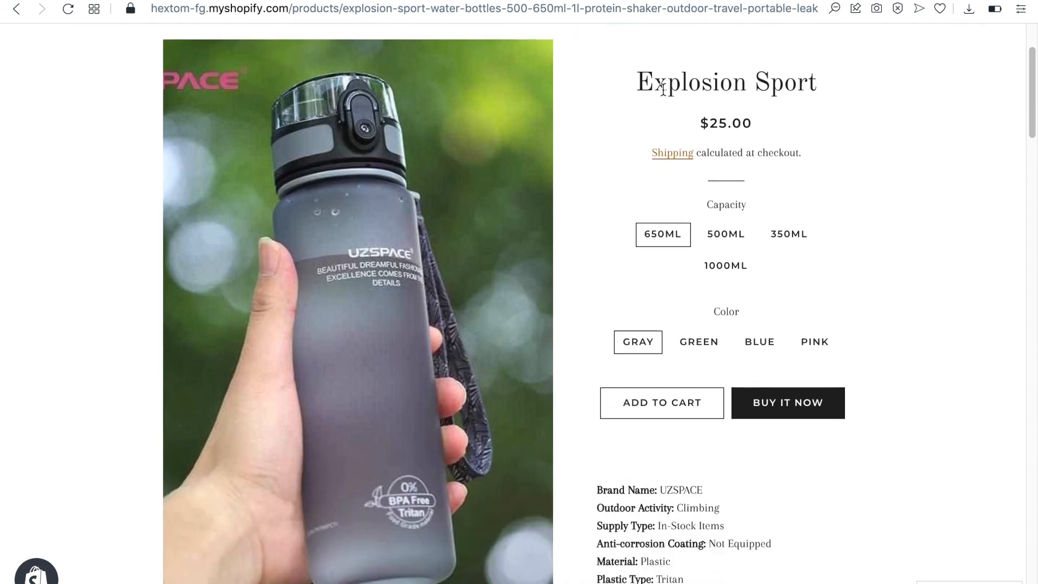
{"action": "scroll", "scroll_direction": "down", "scroll_amount": 3}
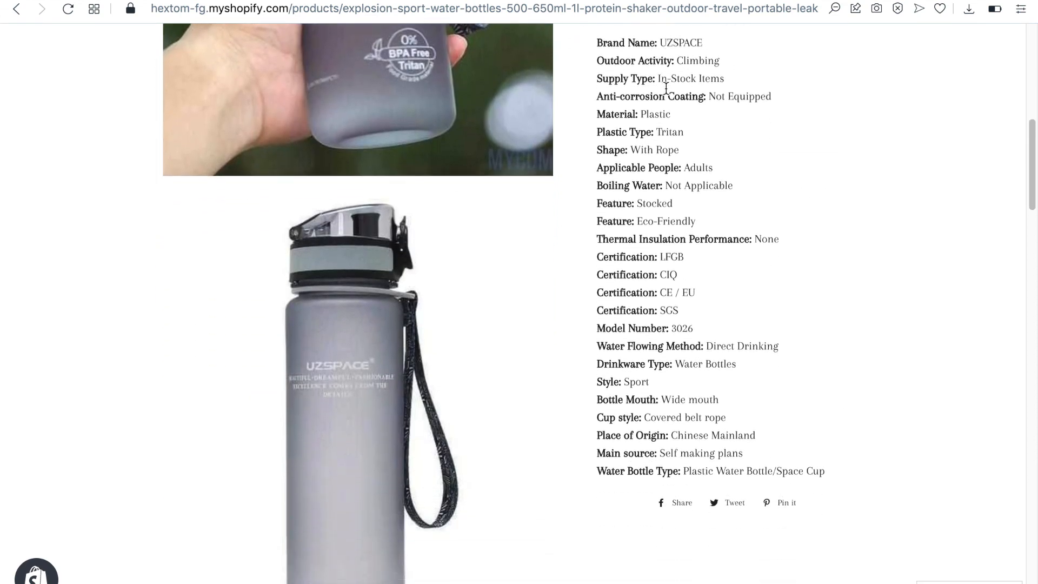